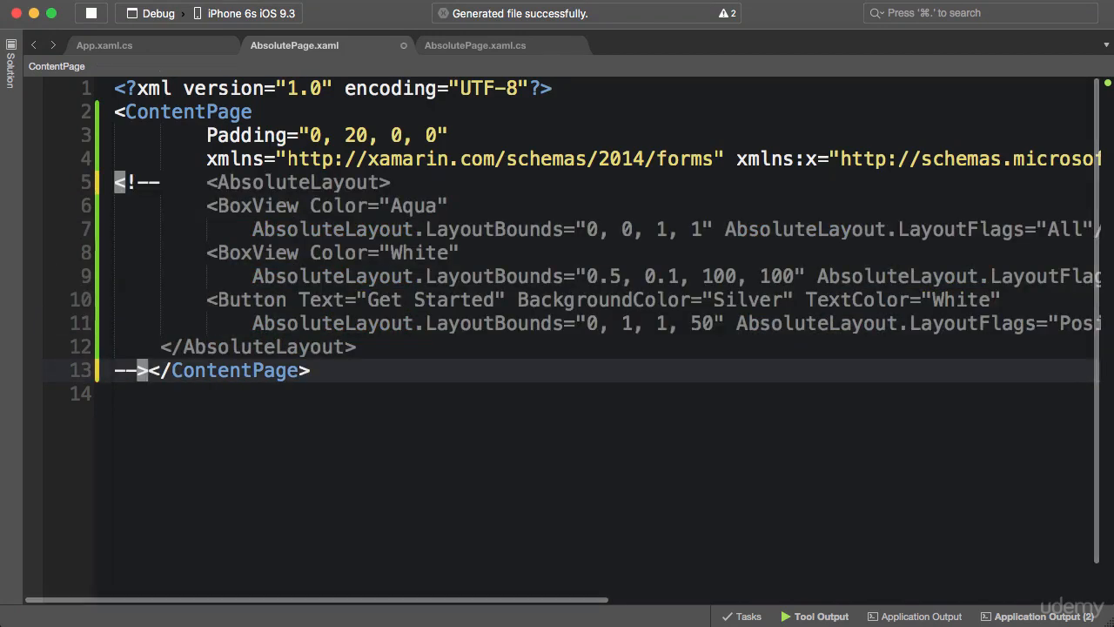
- Switch to the AbsolutePage.xaml.cs code-behind file
left_click(474, 45)
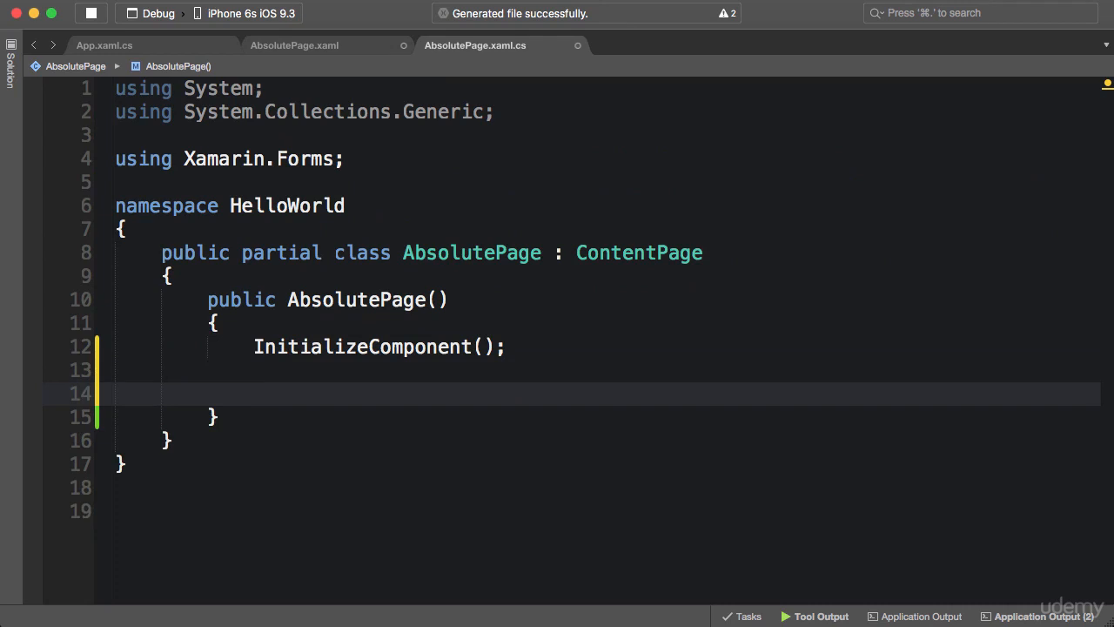
- Below InitializeComponent, declare 'var layout = new AbsoluteLayout();' and assign 'Content = layout;'
left_click(252, 393)
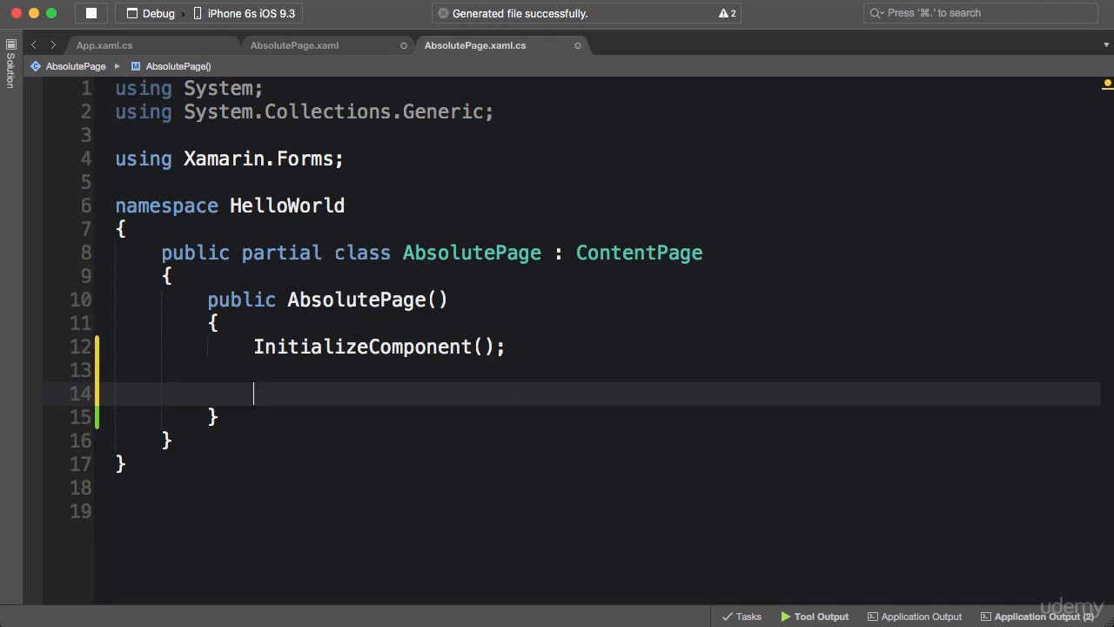
type("var layout = new AbsoluteLayout();")
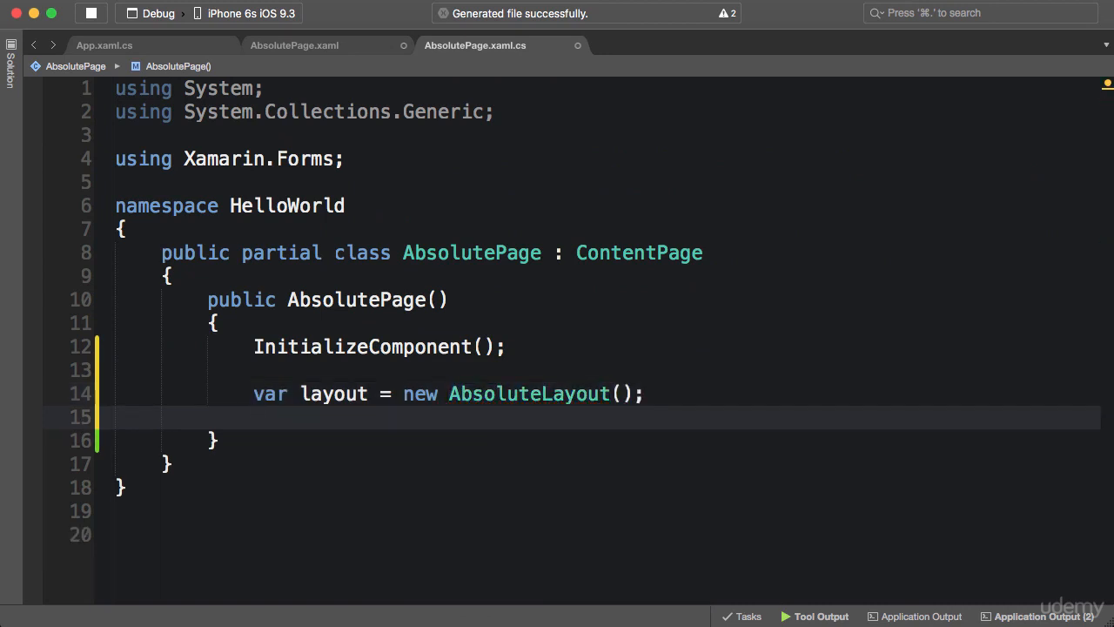
type("Content")
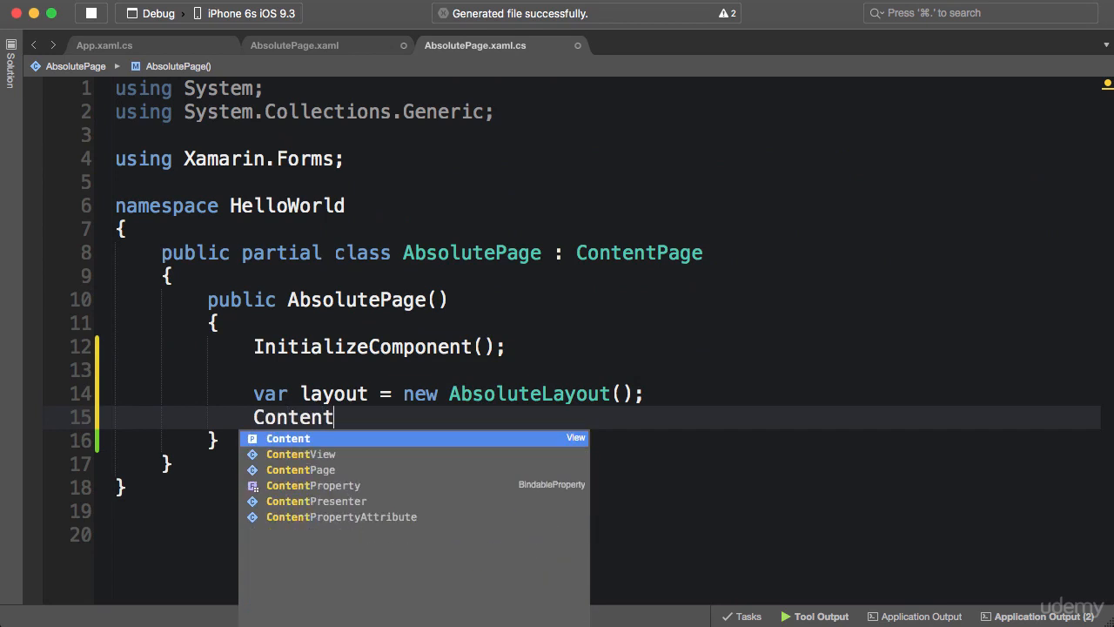
type("= layout;")
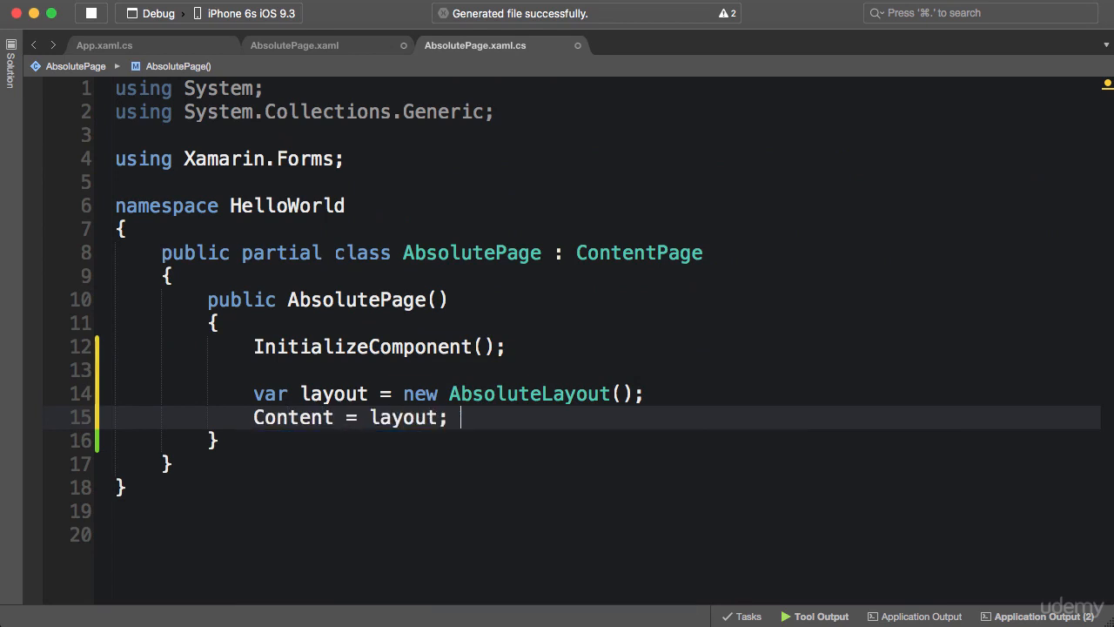
key("enter")
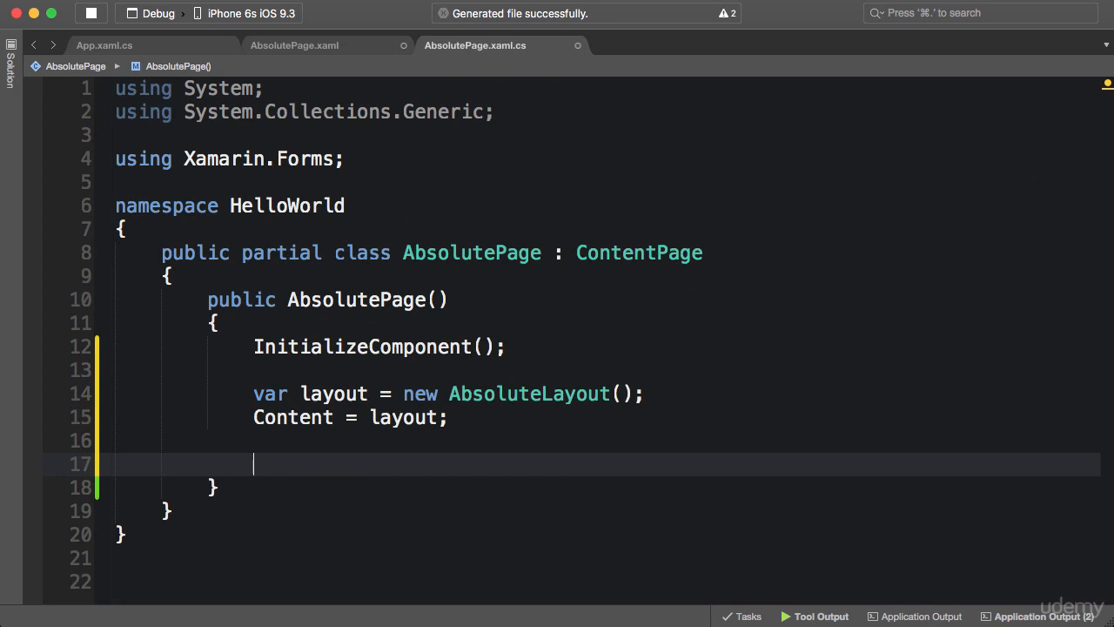
- Declare 'var aquaBox = new BoxView { Color = Color.Aqua };' and begin a layout statement
type("var aquaBox =")
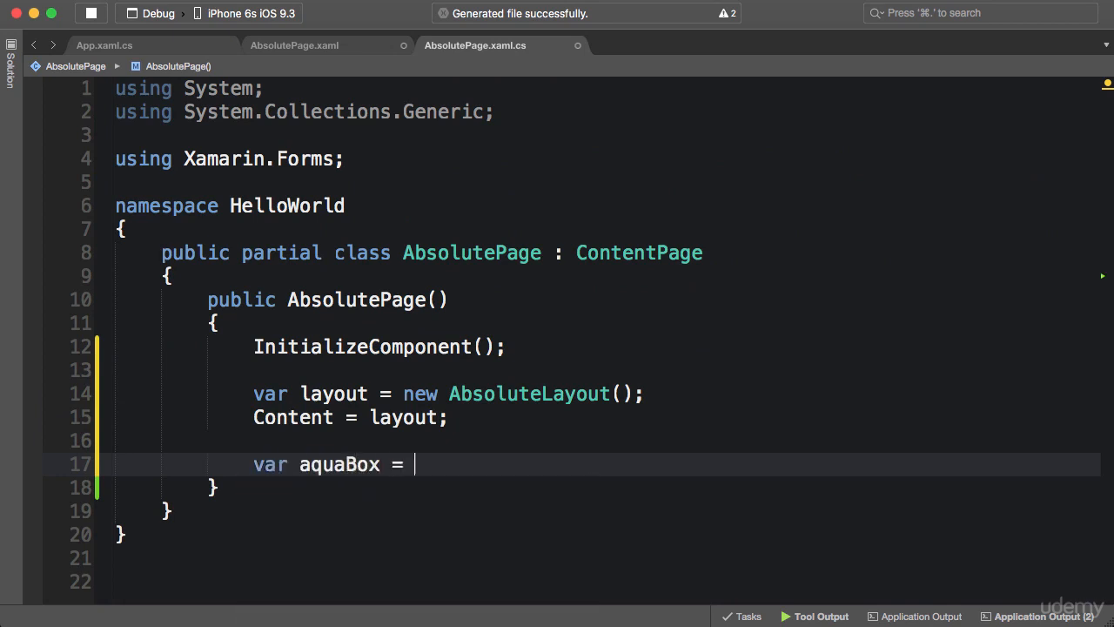
type("new BoxView { Color =")
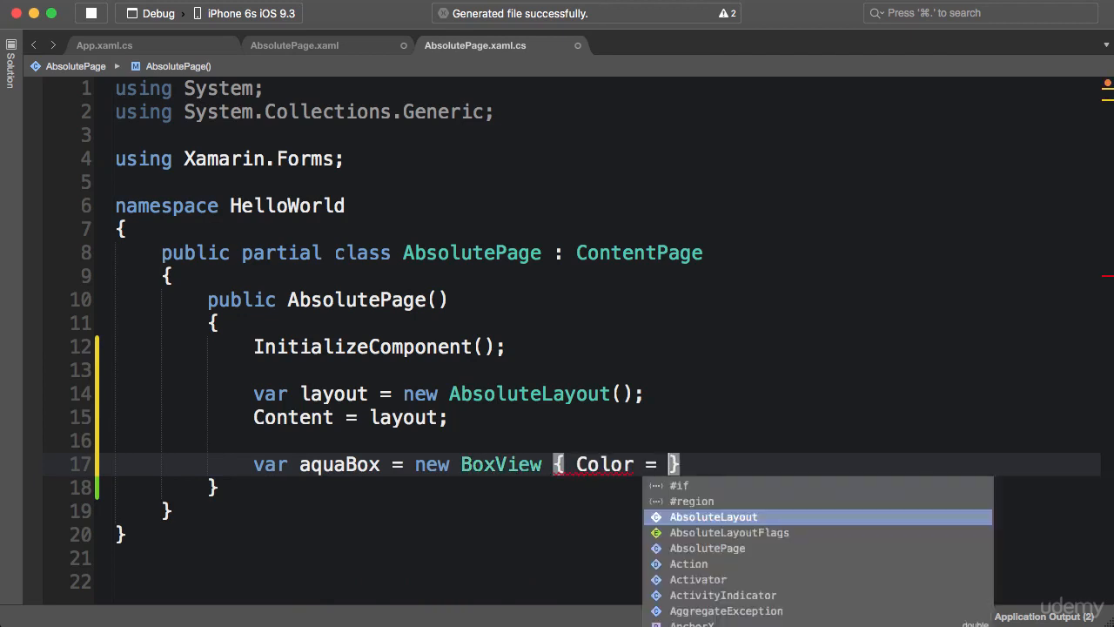
type("Color.Aqua")
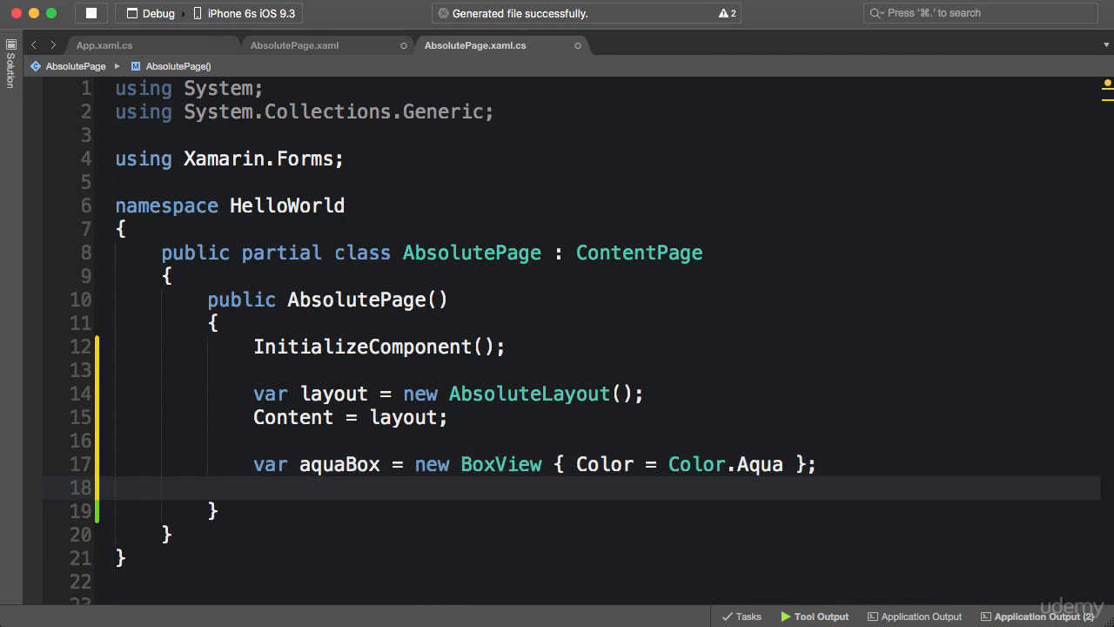
type("layout.C")
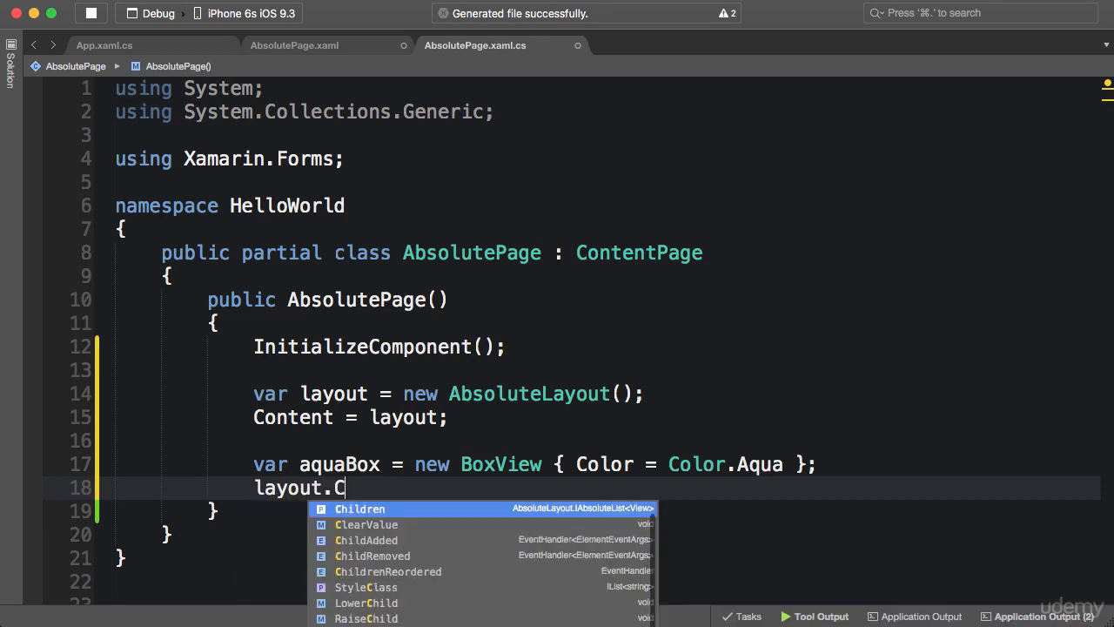
- Write layout.Children.Add(aquaBox, new Rectangle(0, 0, 1, 1), AbsoluteLayoutFlags.All); across three lines
type("hildren.Add(aquaBox")
type(", new Rectangle)")
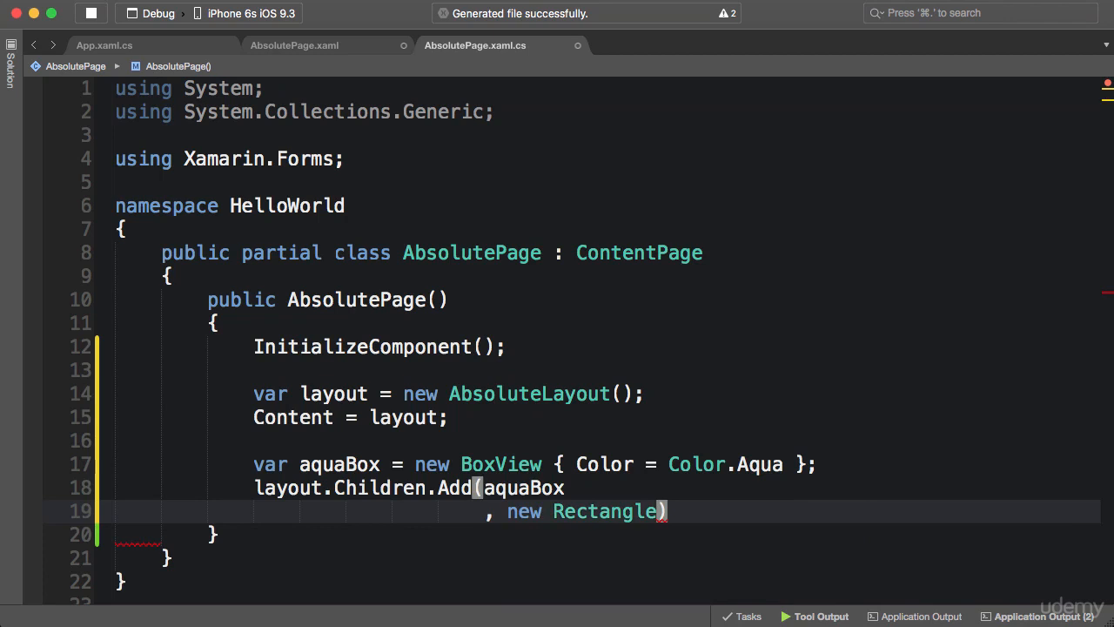
type("(")
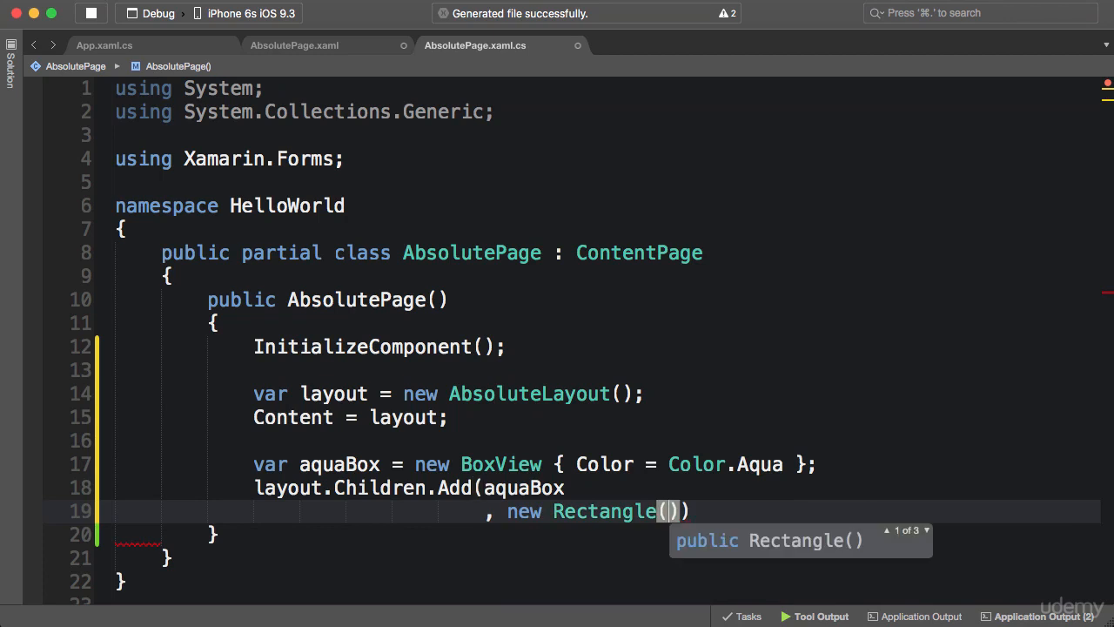
type("0, 0, 1")
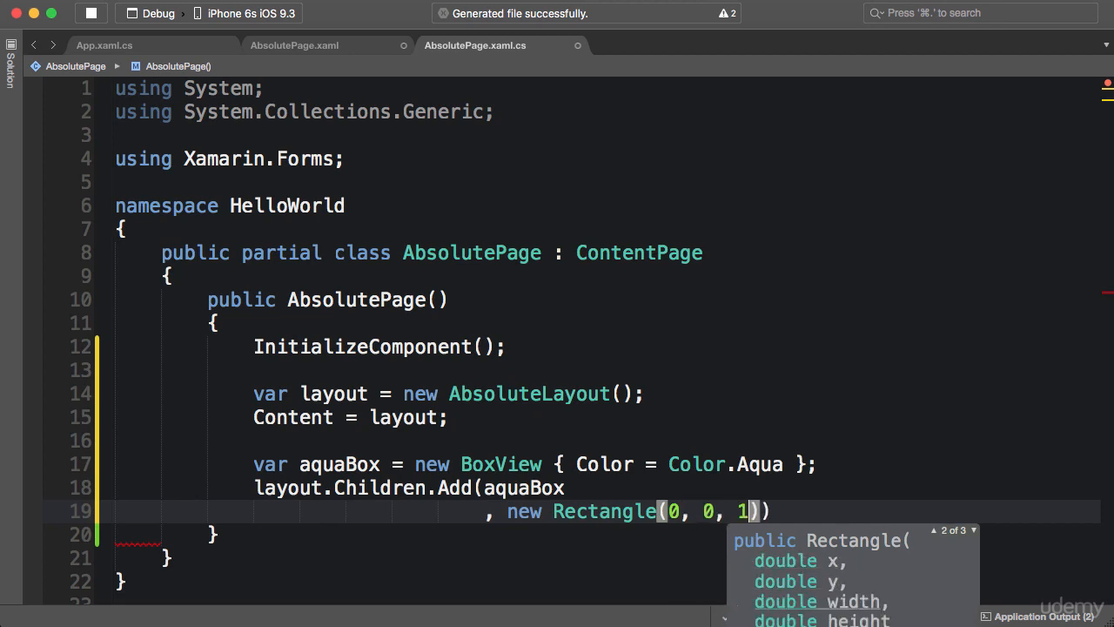
type(", 1")
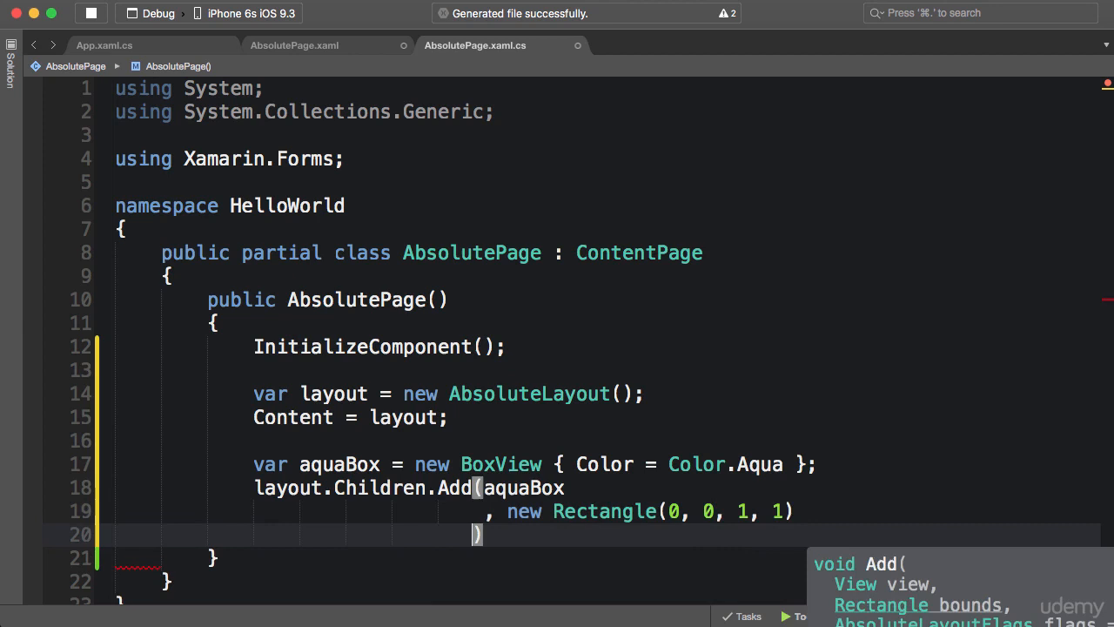
type(",")
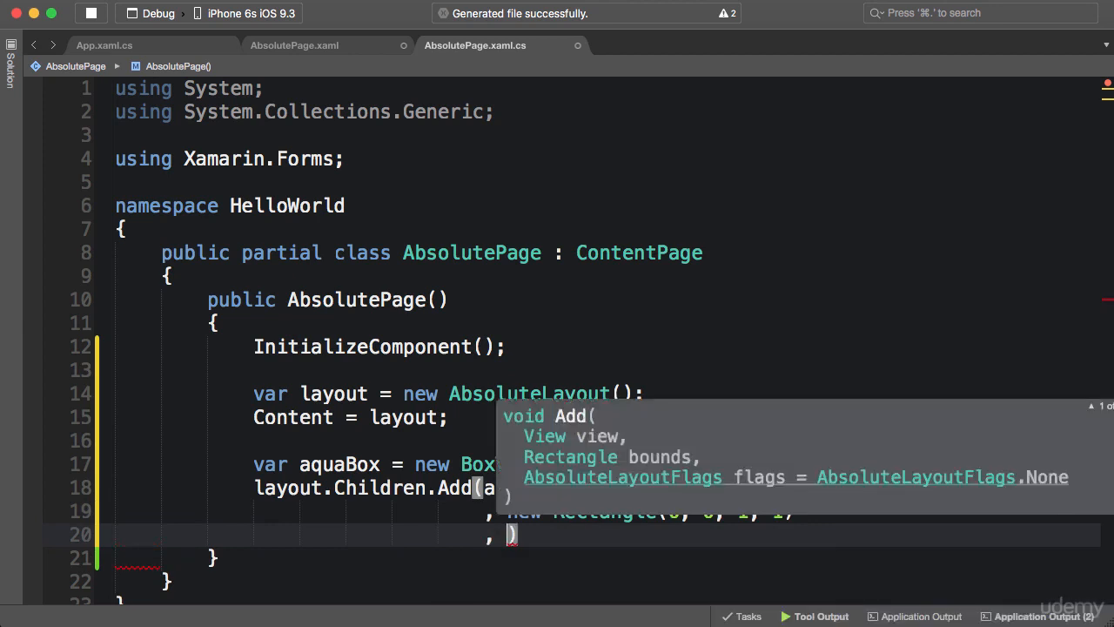
type("AbsoluteLayoutFlags.All")
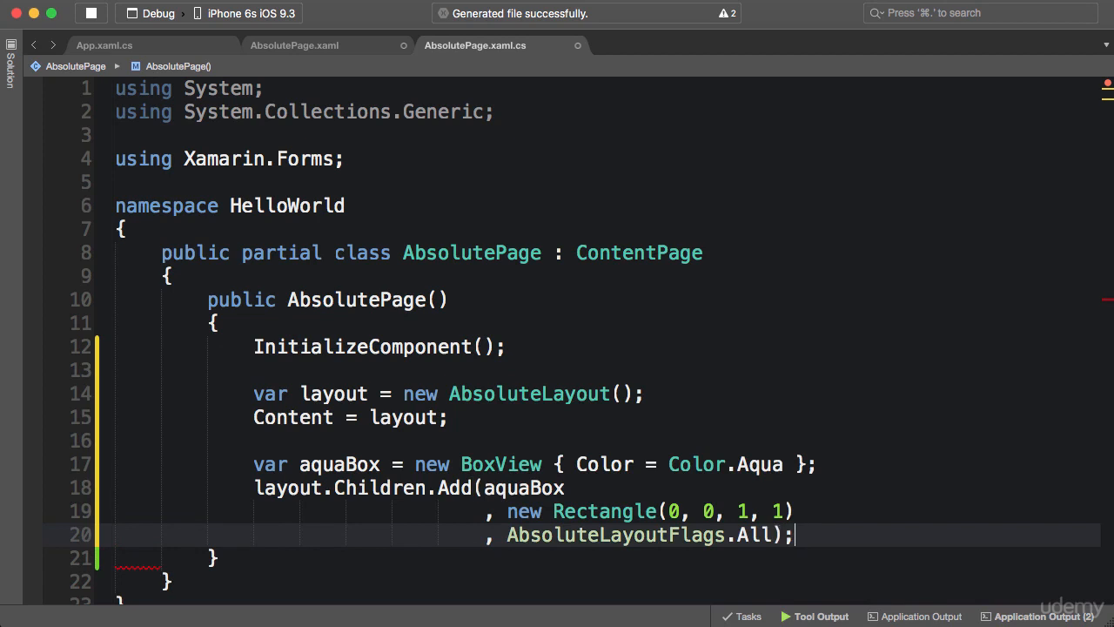
scroll("down", 3)
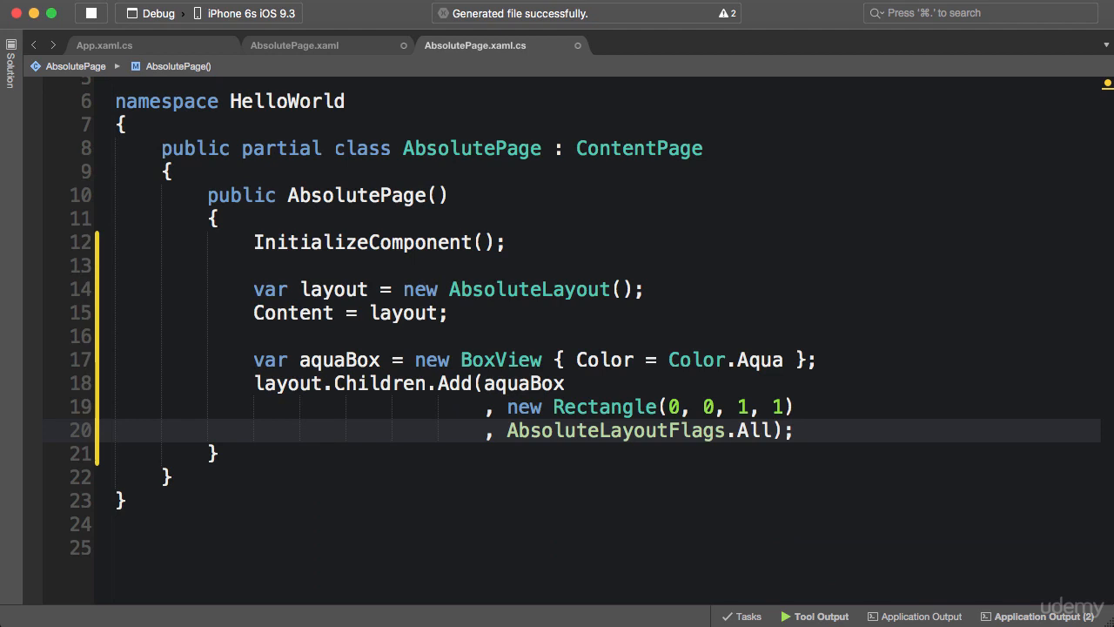
- Write AbsoluteLayout.SetLayoutBounds(aquaBox, new Rectangle(0, 0, 1, 1)); and begin the next AbsoluteLayout statement
type("Absolute")
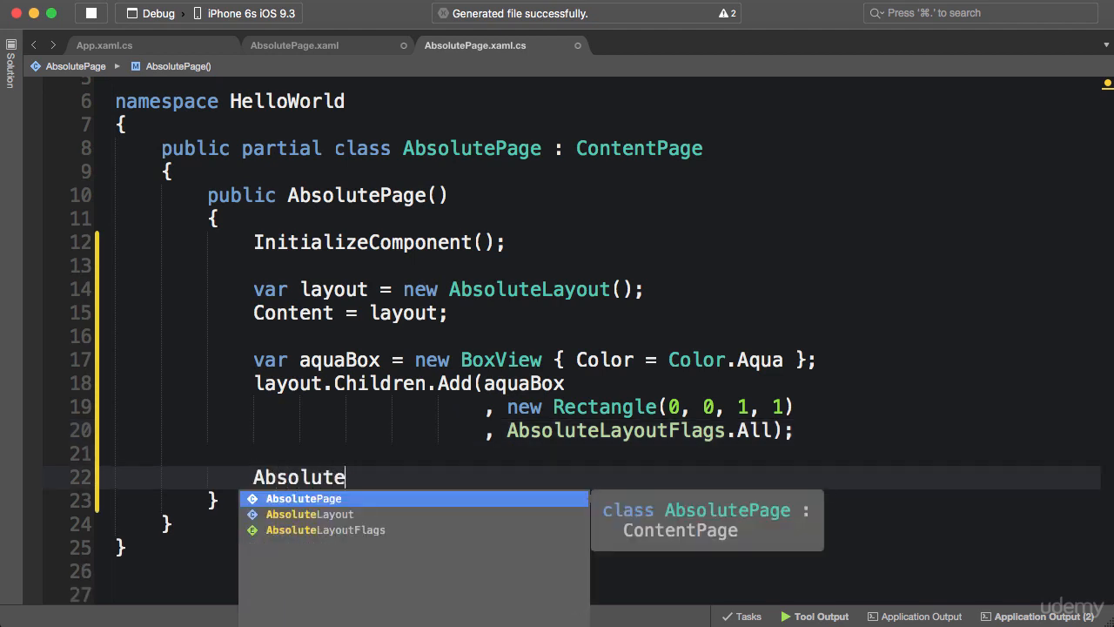
type("Layout.SetLayoutBounds(")
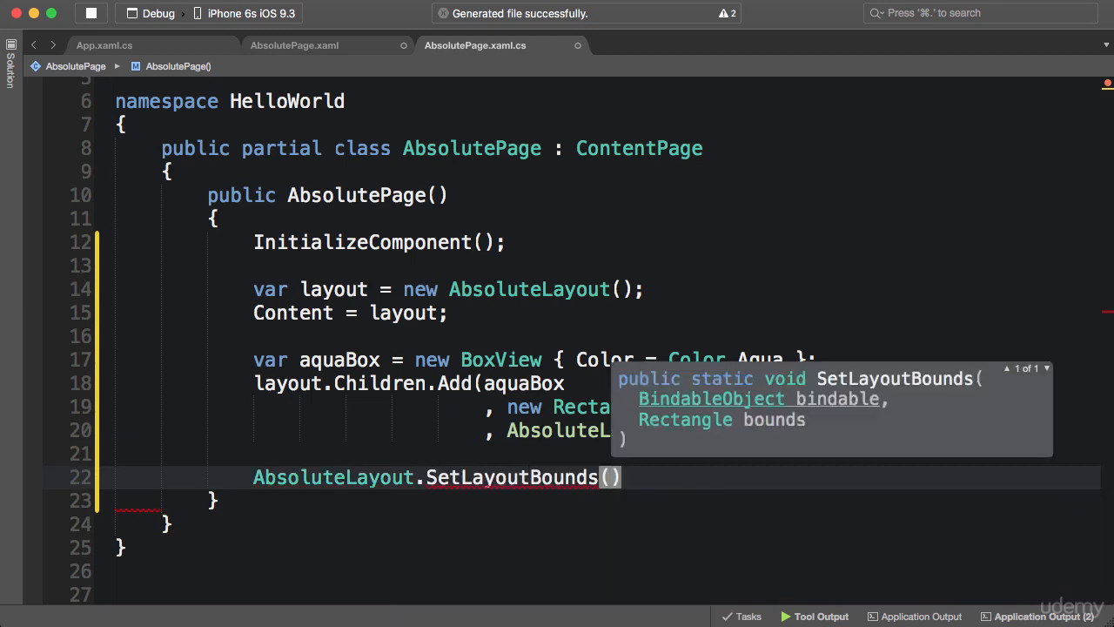
type("aquaBox, new")
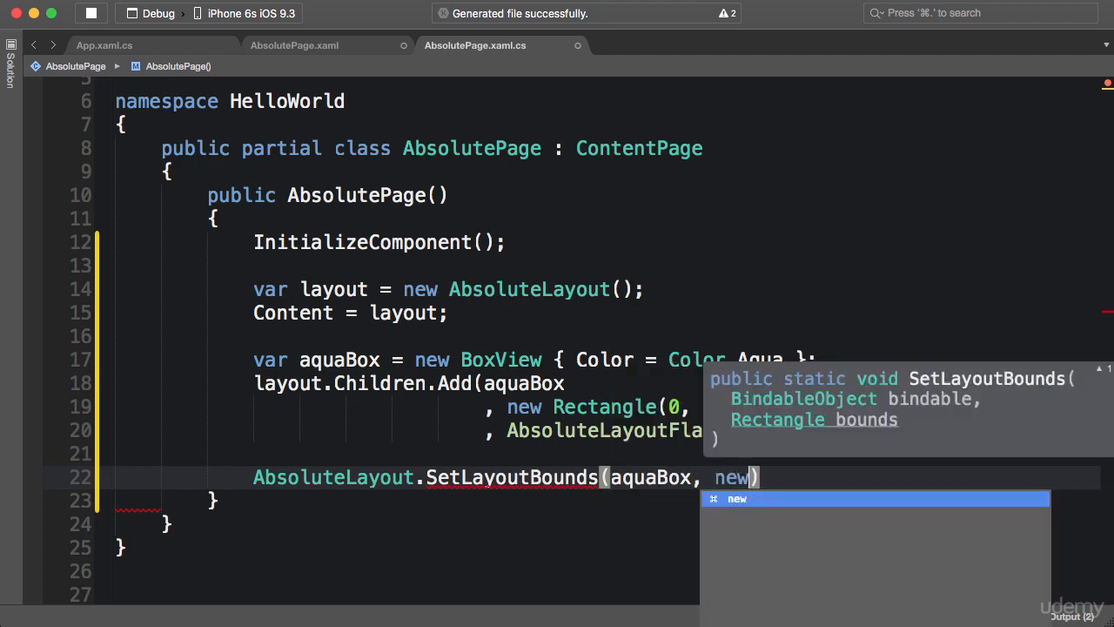
type("Rectangle(")
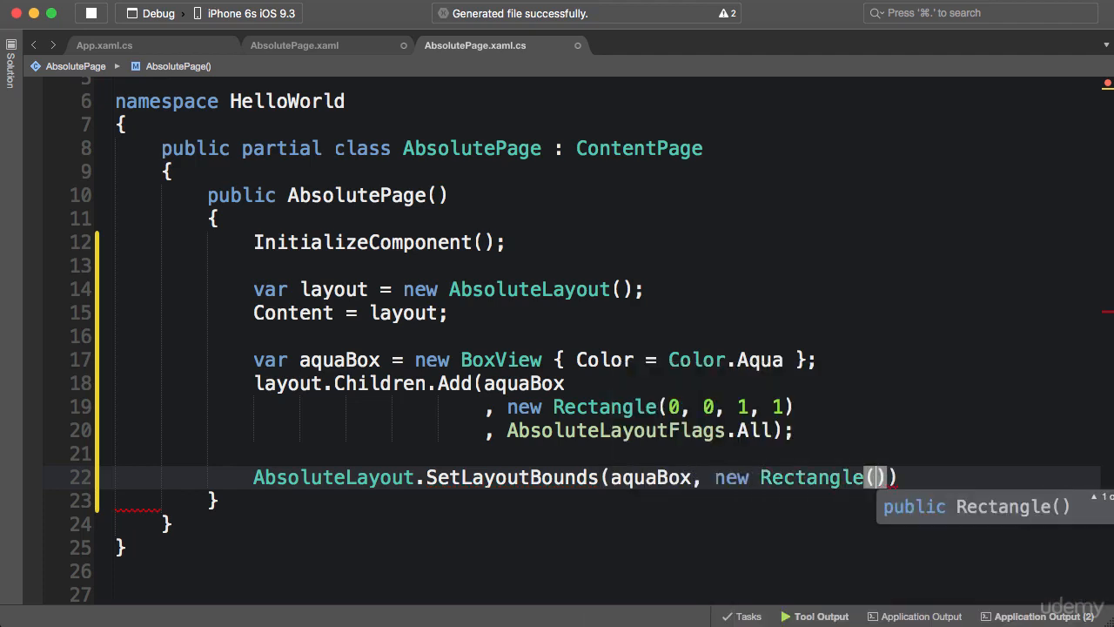
type("0, 0, 1, 1")
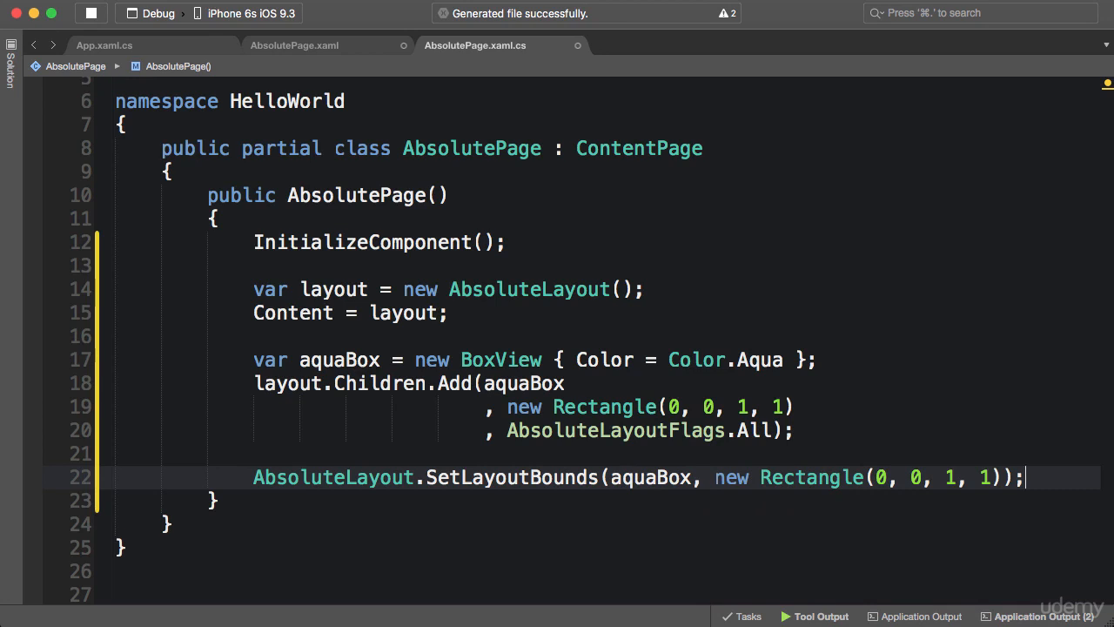
type("AbsoluteLayout.")
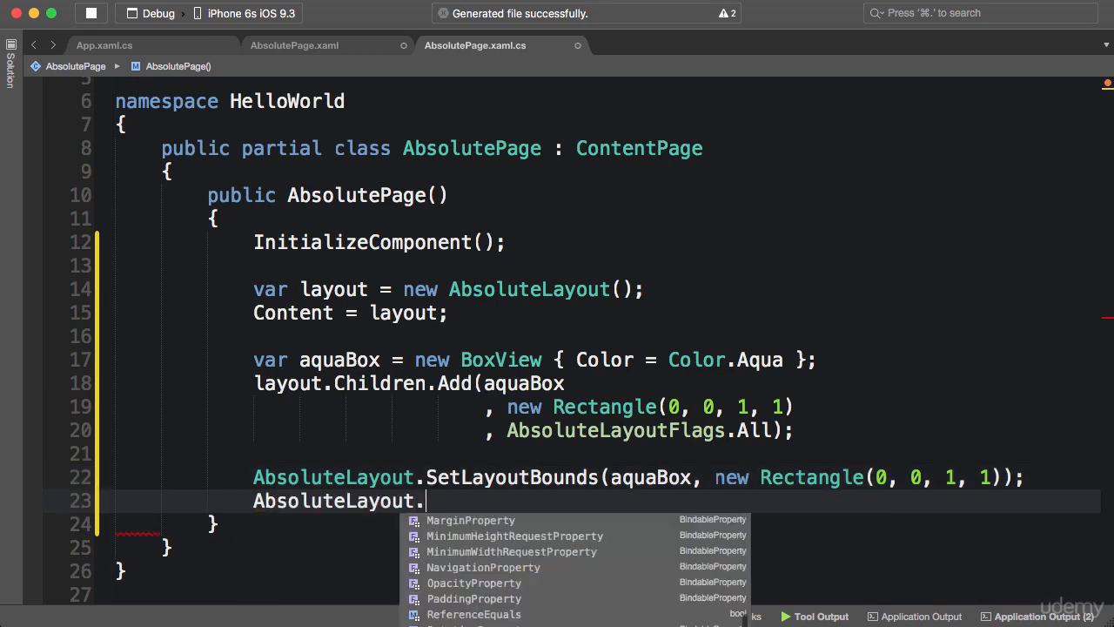
- Write AbsoluteLayout.SetLayoutFlags(aquaBox, AbsoluteLayoutFlags.HeightProportional); using autocomplete
type("SetLayoutFlags();")
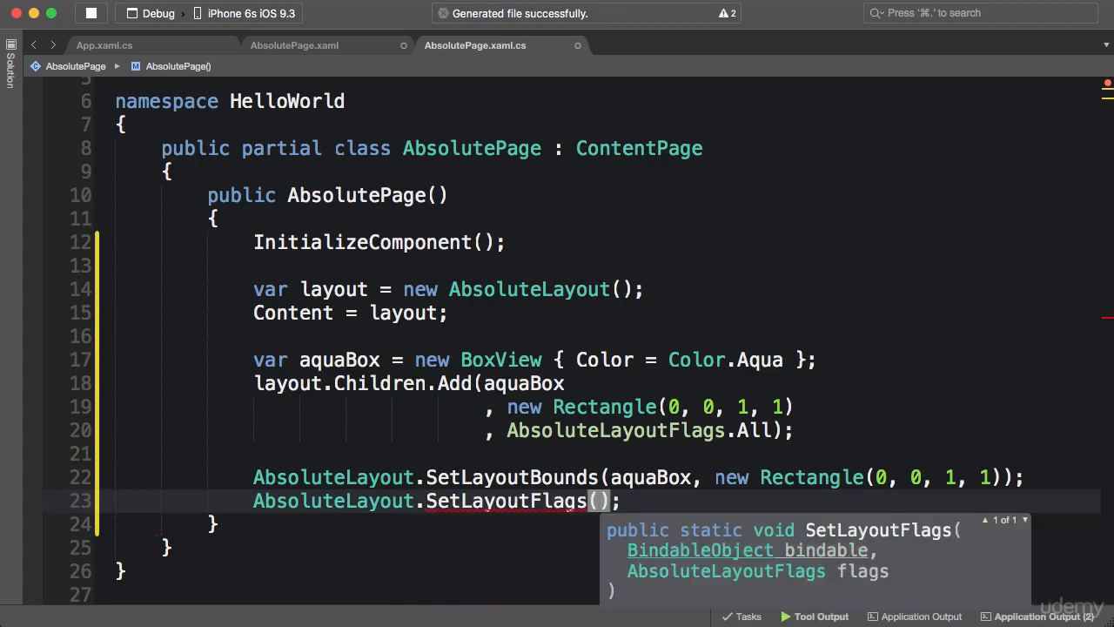
type("aq")
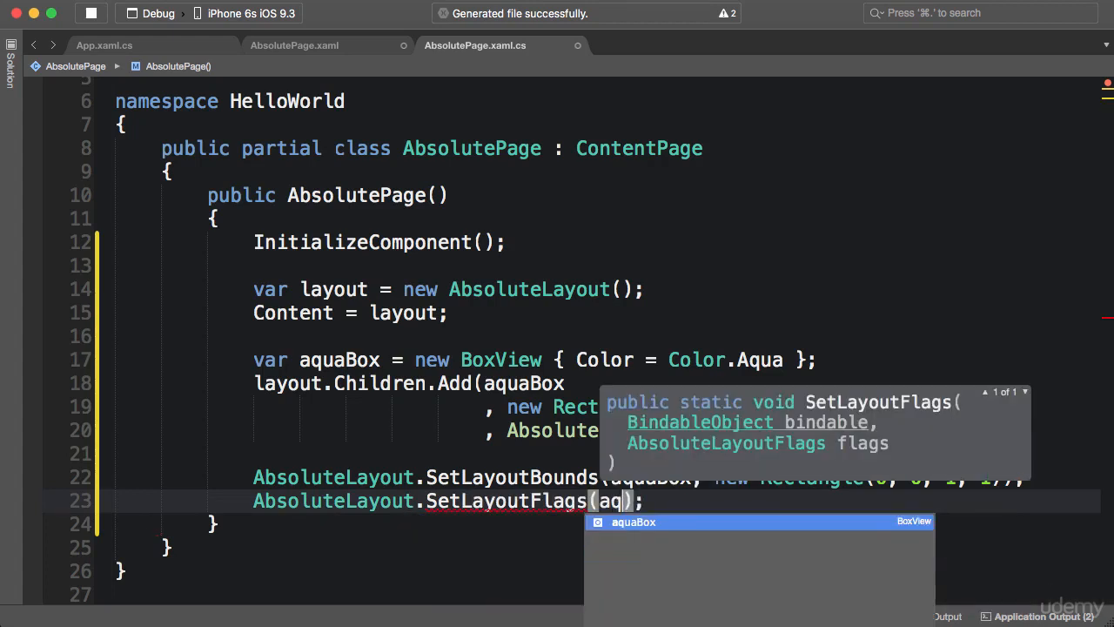
type("aquaBox, AbsoluteLayoutFlags.HeightProportio")
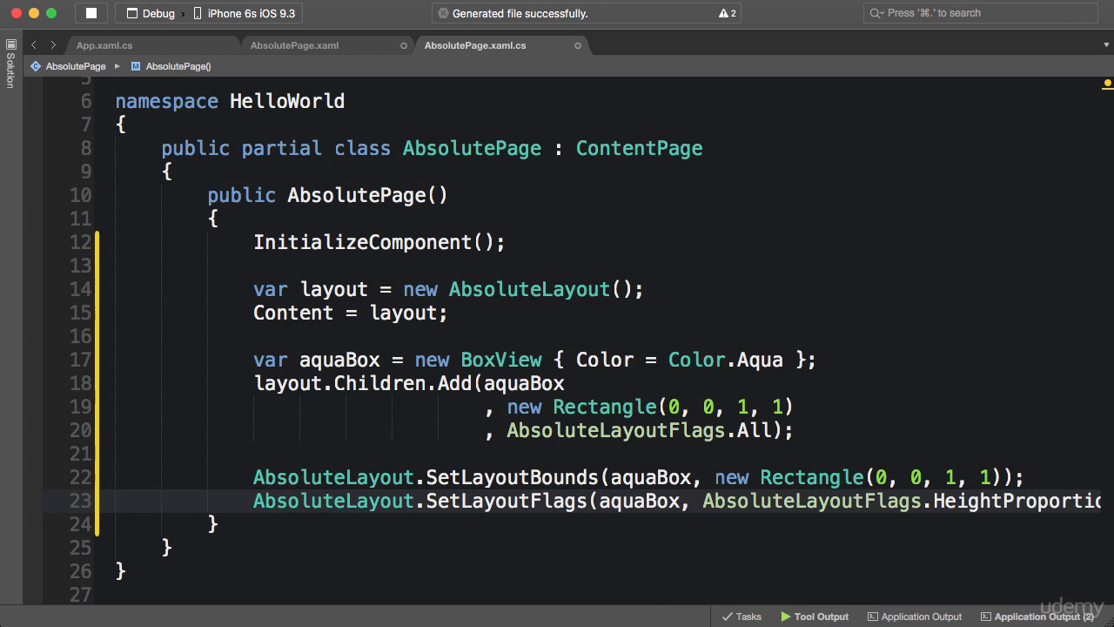
left_click(122, 502)
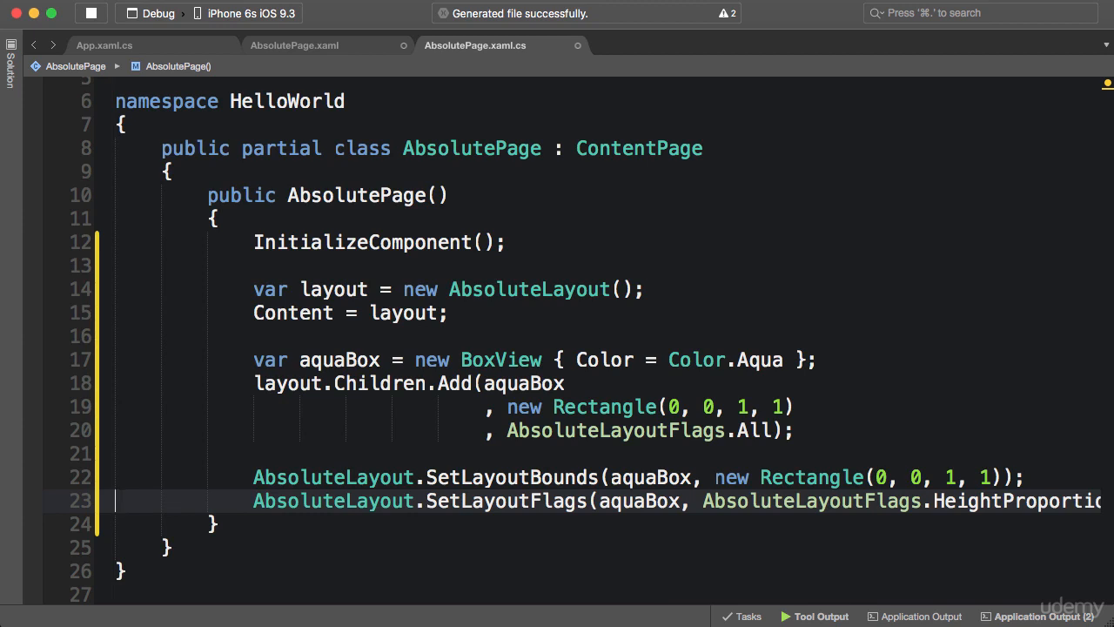